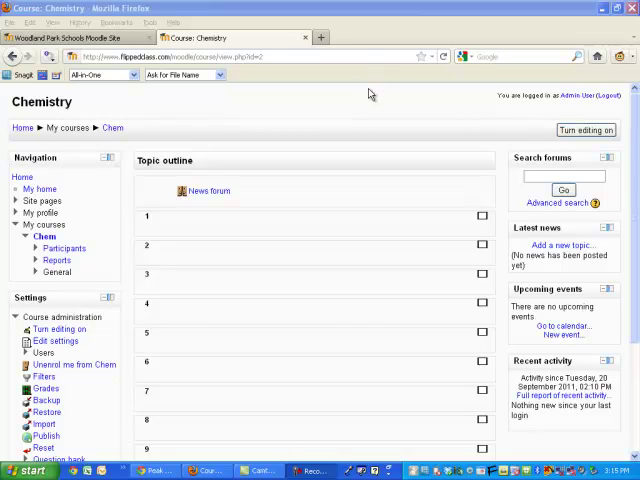
{"action": "mouse_move", "coordinate": [404, 130]}
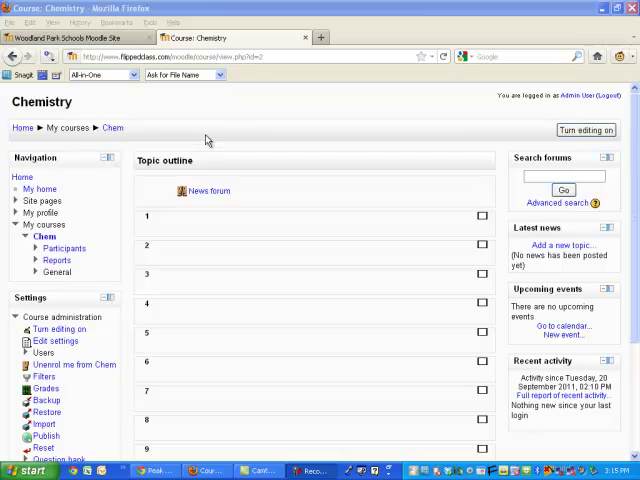
{"action": "mouse_move", "coordinate": [305, 117]}
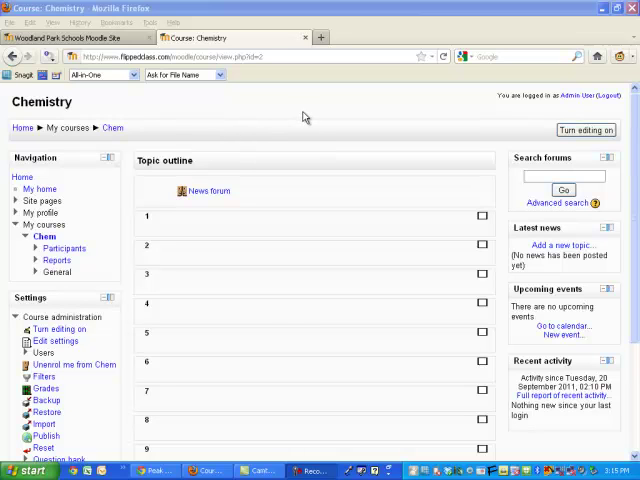
{"action": "mouse_move", "coordinate": [112, 127]}
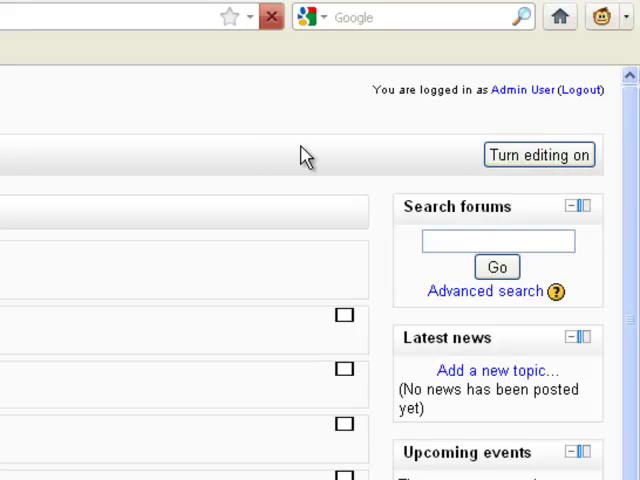
Turn on editing mode for the Chemistry course.
{"action": "left_click", "coordinate": [539, 154]}
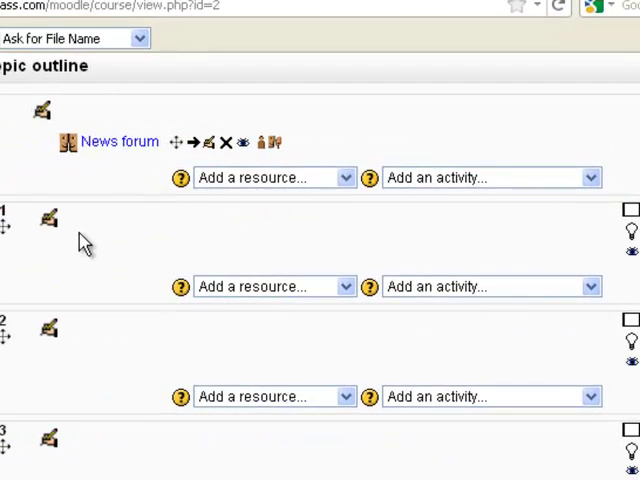
{"action": "mouse_move", "coordinate": [210, 303]}
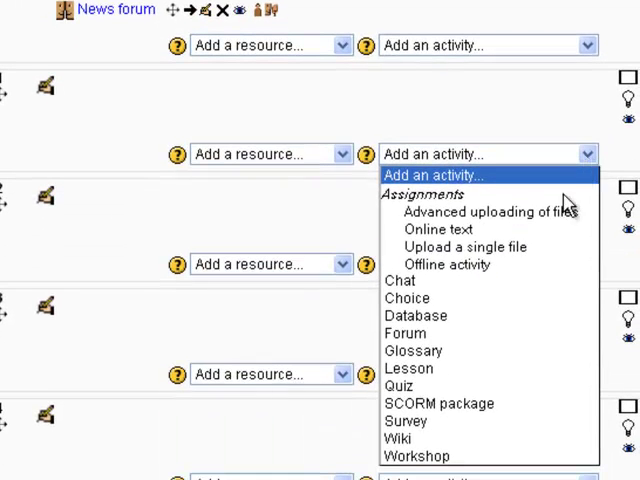
{"action": "mouse_move", "coordinate": [398, 385]}
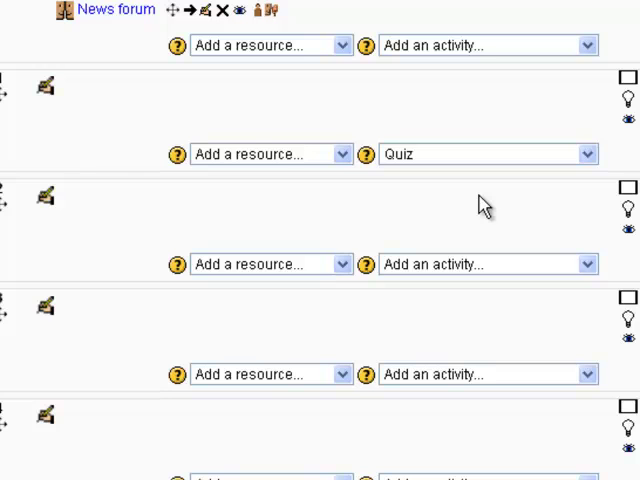
Create a Topic 1 quiz named 'Sample' with introduction 'This is a sample quiz.'.
{"action": "left_click", "coordinate": [487, 154]}
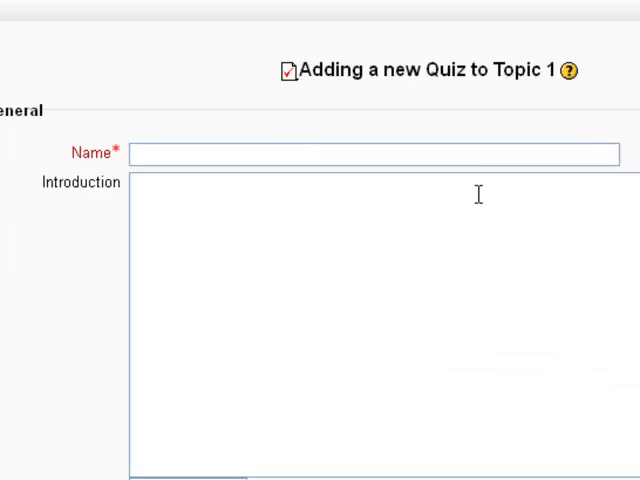
{"action": "scroll", "scroll_direction": "down", "scroll_amount": 3}
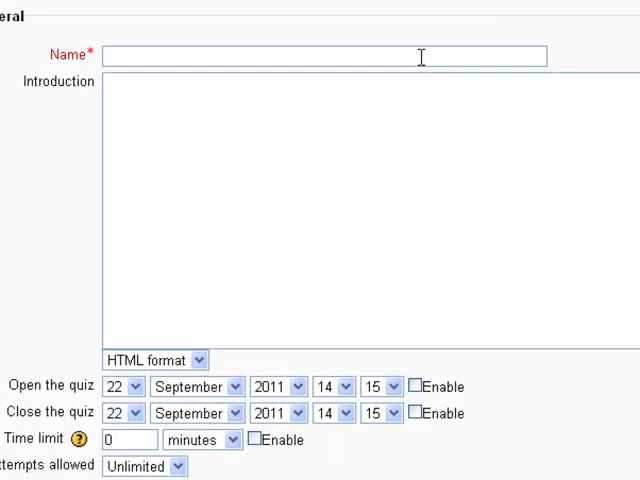
{"action": "type", "text": "Sample"}
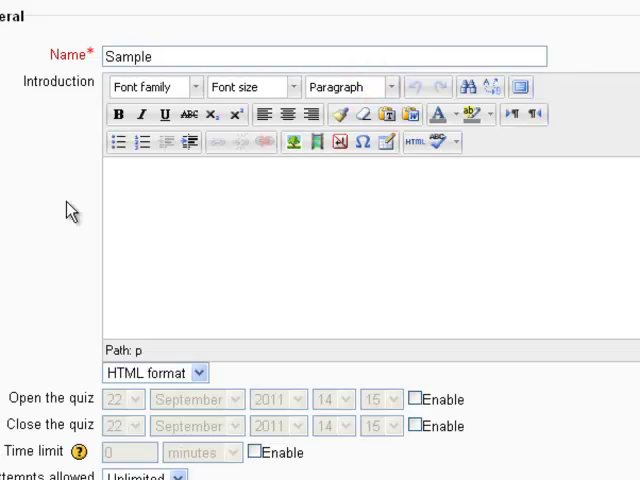
{"action": "type", "text": "This"}
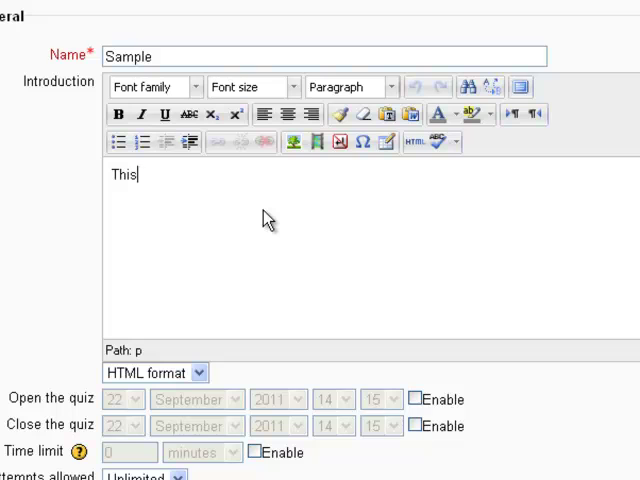
{"action": "type", "text": "is a sample"}
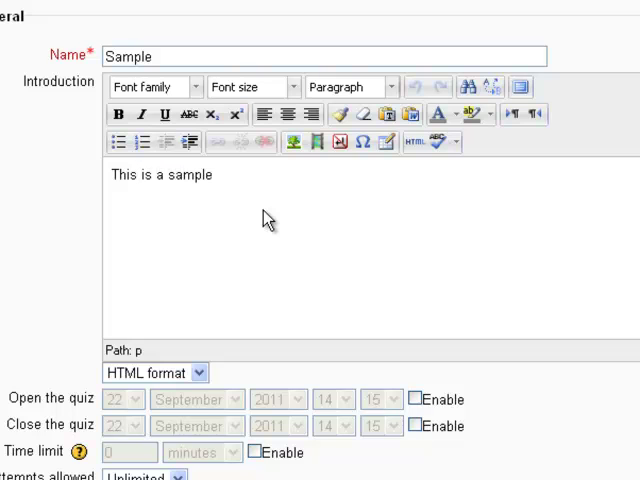
{"action": "type", "text": "quiz."}
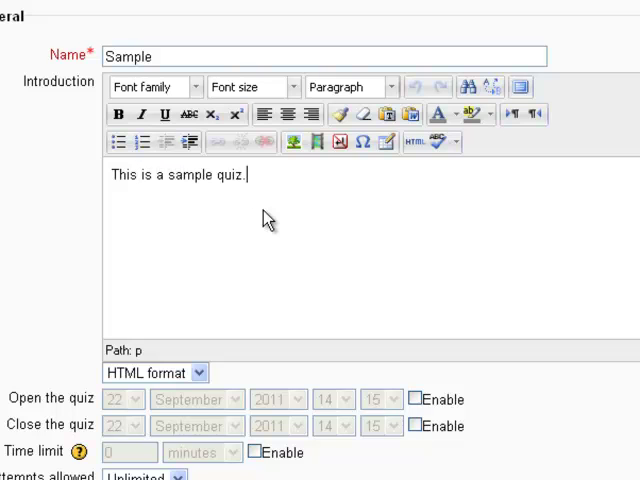
{"action": "scroll", "scroll_direction": "down", "scroll_amount": 3}
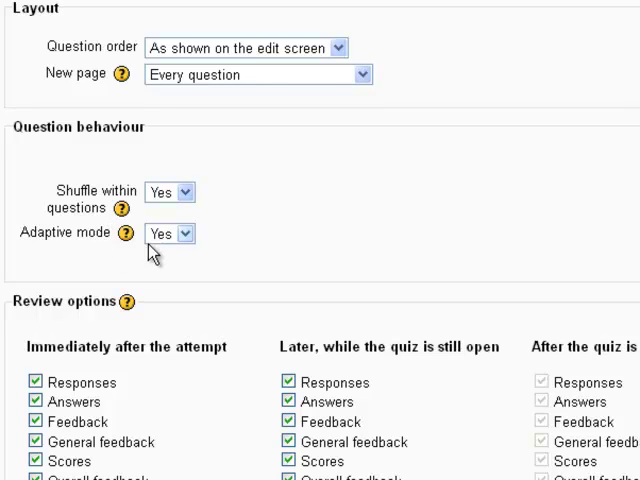
{"action": "mouse_move", "coordinate": [203, 215]}
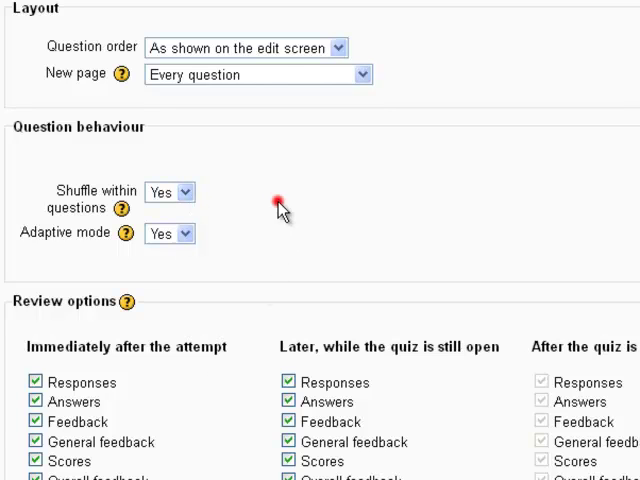
{"action": "mouse_move", "coordinate": [190, 211]}
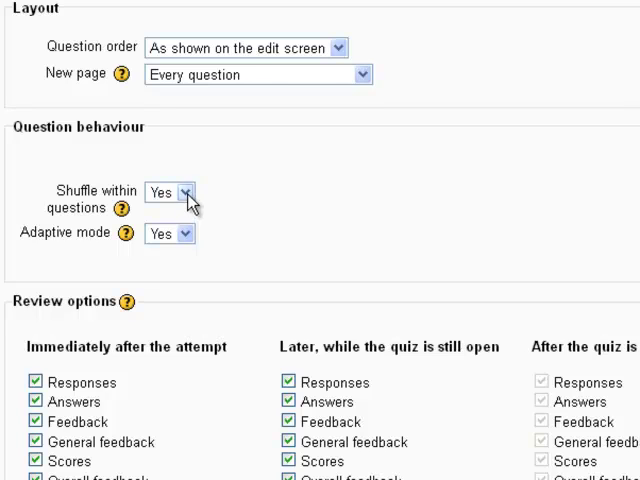
{"action": "mouse_move", "coordinate": [197, 222]}
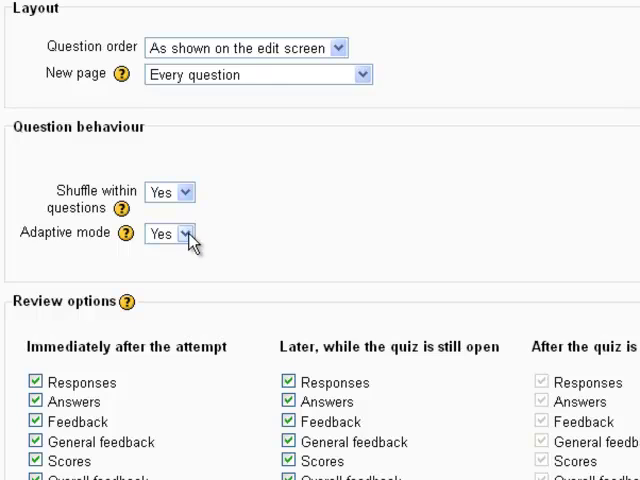
Set the quiz's Adaptive mode option to No.
{"action": "left_click", "coordinate": [168, 233]}
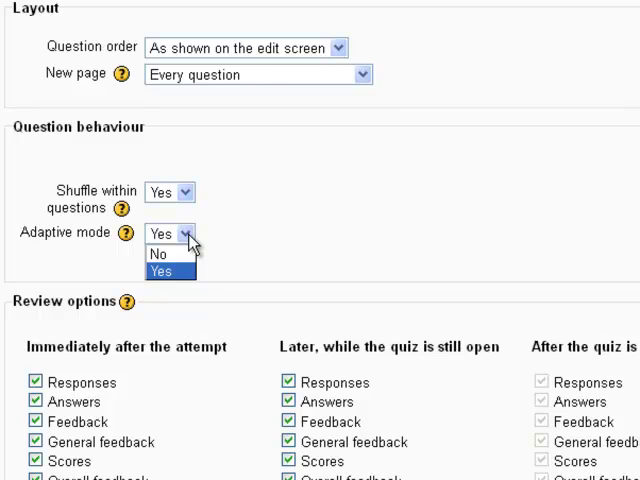
{"action": "mouse_move", "coordinate": [160, 254]}
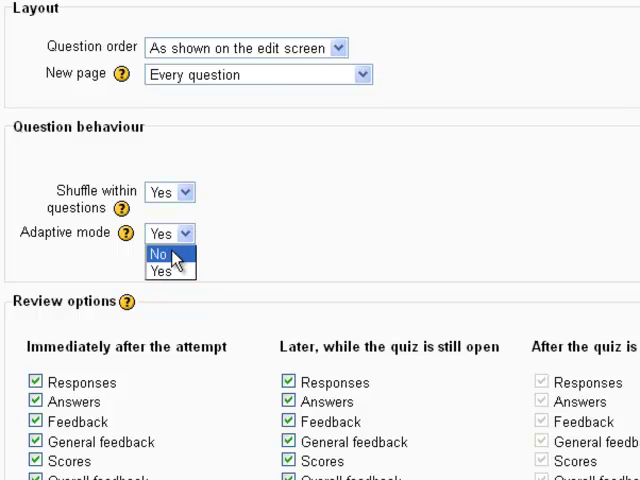
{"action": "left_click", "coordinate": [158, 254]}
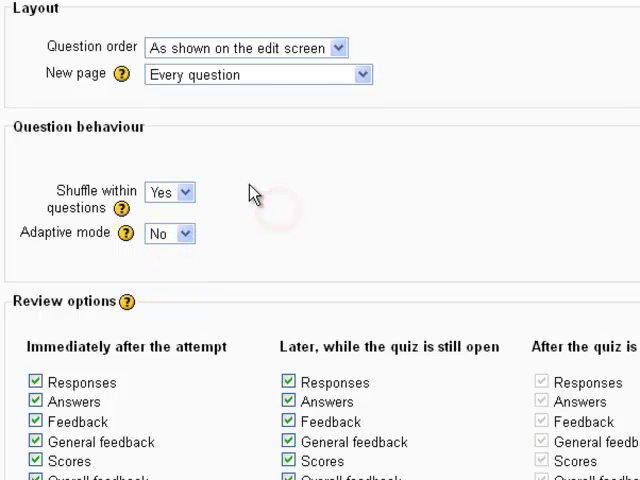
Save the Sample quiz settings with 'Save and display' at the form's bottom.
{"action": "scroll", "scroll_direction": "down", "scroll_amount": 3}
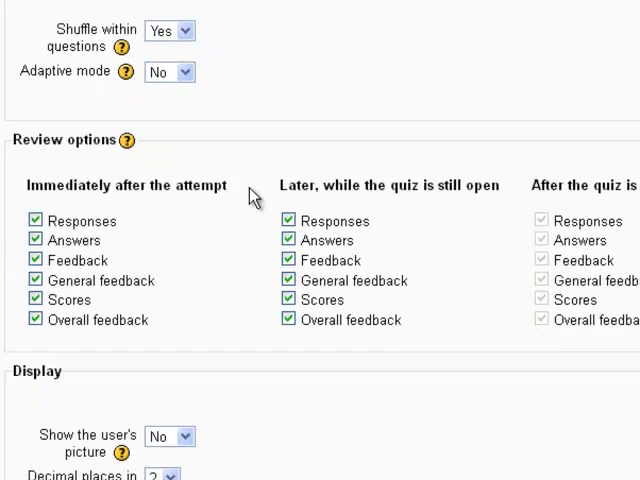
{"action": "scroll", "scroll_direction": "down", "scroll_amount": 3}
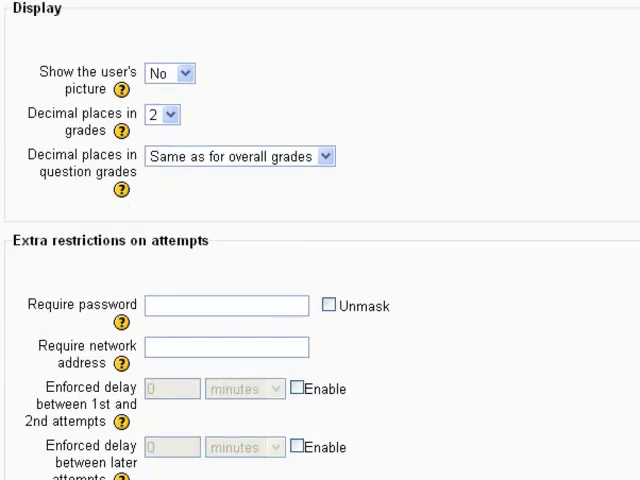
{"action": "scroll", "scroll_direction": "down", "scroll_amount": 3}
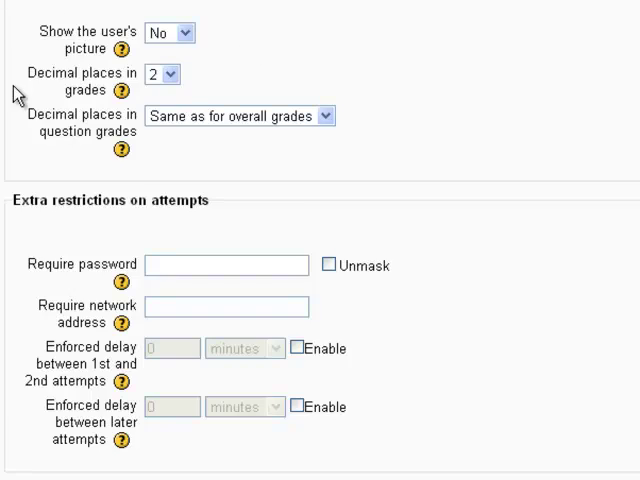
{"action": "scroll", "scroll_direction": "down", "scroll_amount": 3}
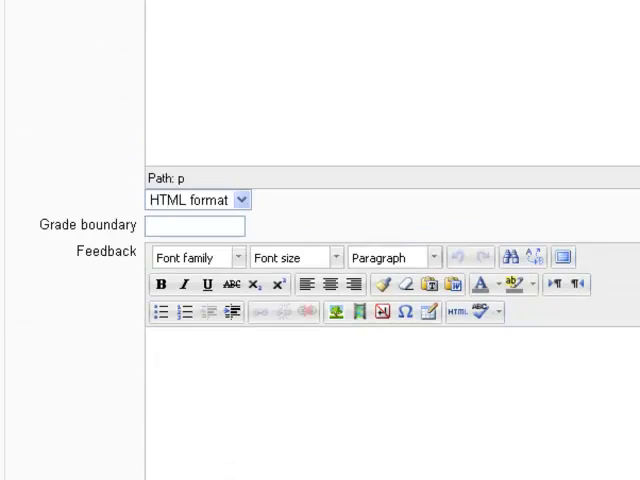
{"action": "scroll", "scroll_direction": "down", "scroll_amount": 3}
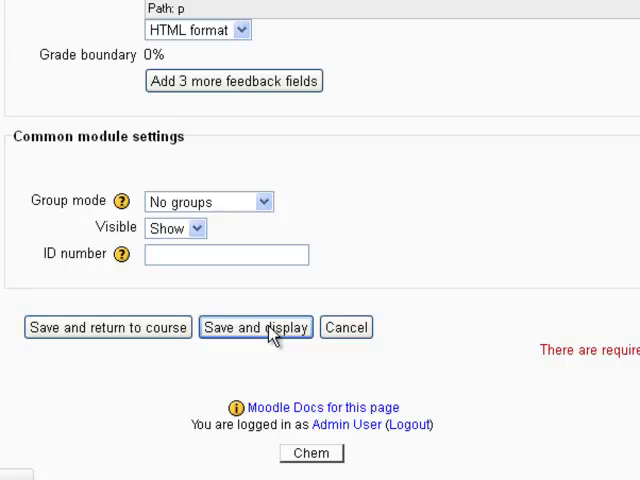
{"action": "left_click", "coordinate": [255, 327]}
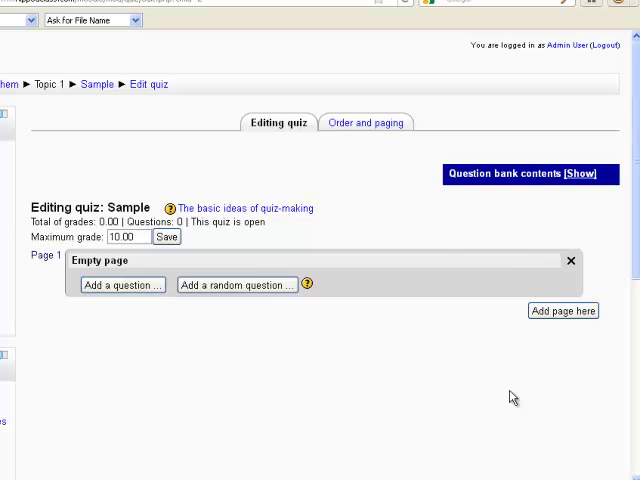
{"action": "mouse_move", "coordinate": [447, 191]}
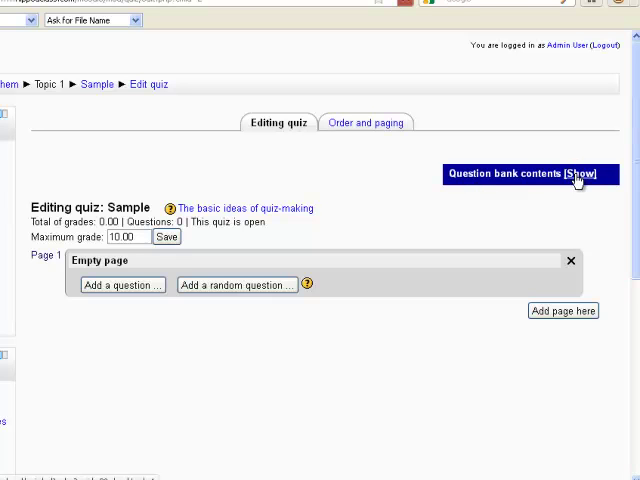
Show the question bank and browse the 1-Introduction to Chemistry category's questions.
{"action": "left_click", "coordinate": [568, 173]}
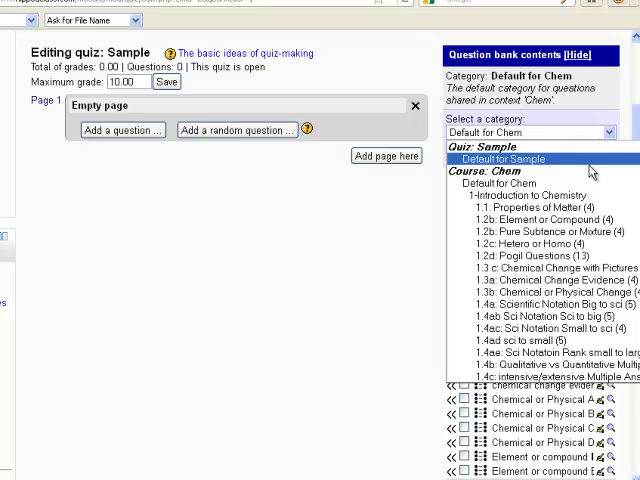
{"action": "left_click", "coordinate": [530, 195]}
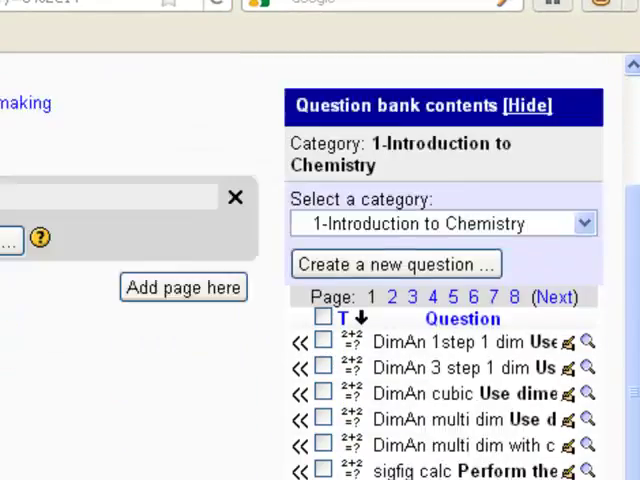
{"action": "scroll", "scroll_direction": "down", "scroll_amount": 3}
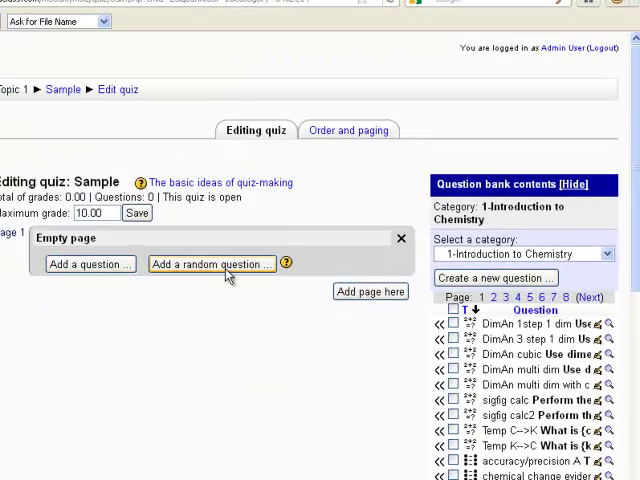
{"action": "scroll", "scroll_direction": "down", "scroll_amount": 3}
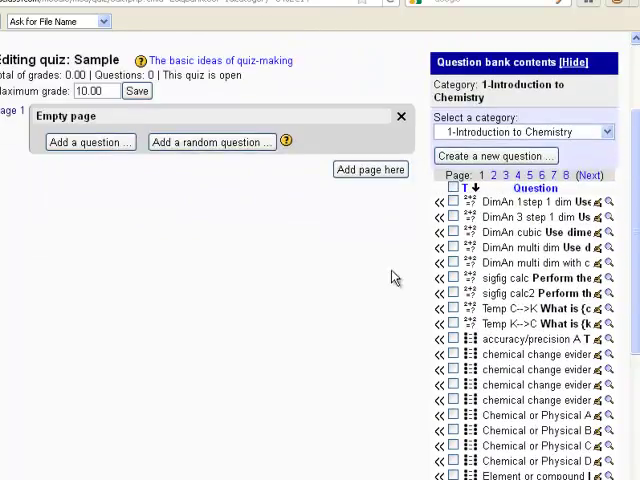
{"action": "scroll", "scroll_direction": "down", "scroll_amount": 3}
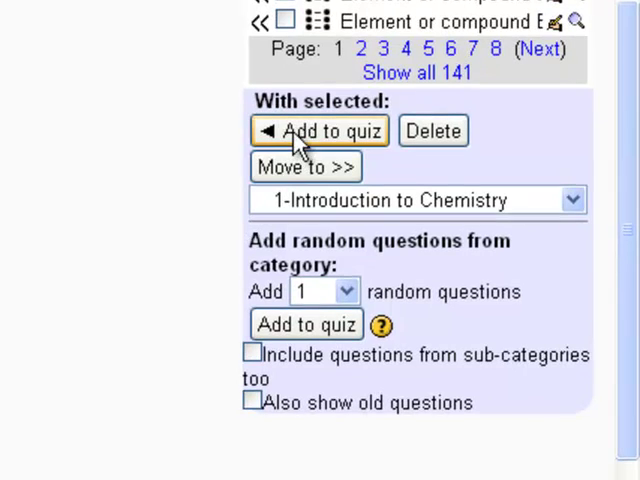
{"action": "mouse_move", "coordinate": [300, 166]}
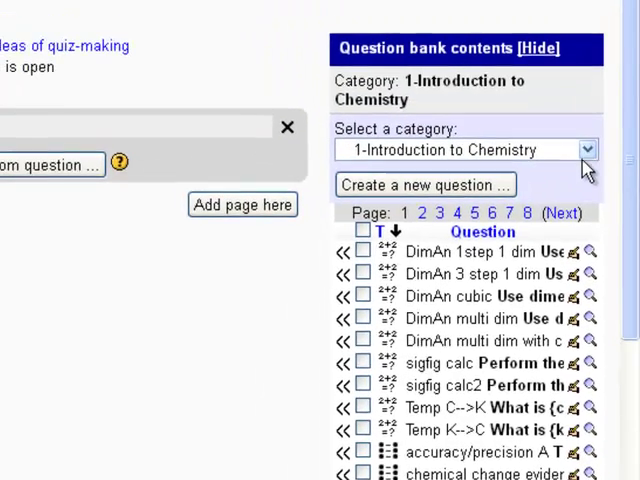
Add one random question from the 1.1: Properties of Matter category.
{"action": "left_click", "coordinate": [587, 149]}
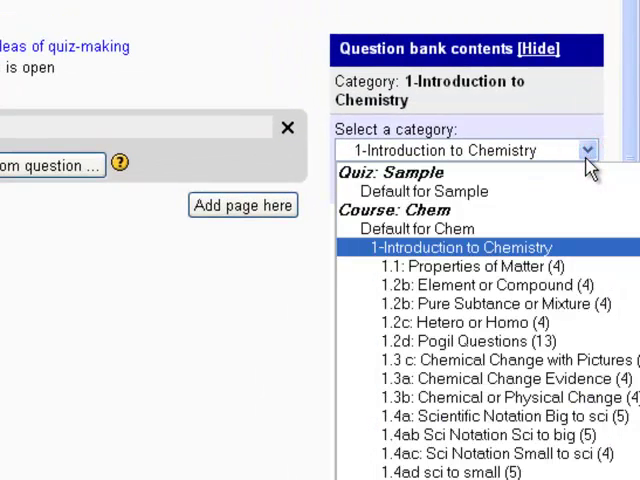
{"action": "left_click", "coordinate": [470, 266]}
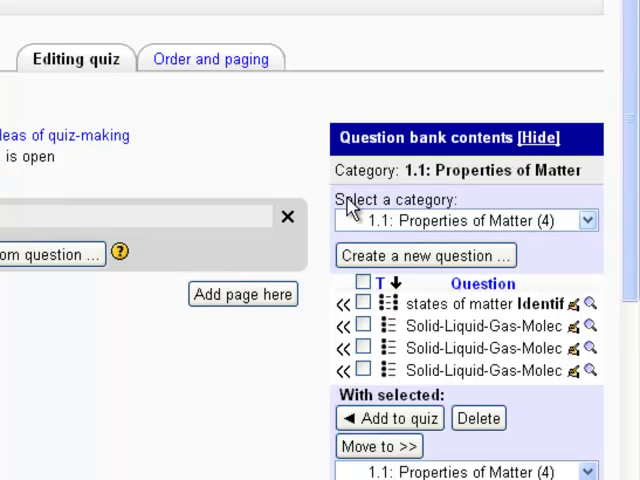
{"action": "left_click", "coordinate": [363, 302]}
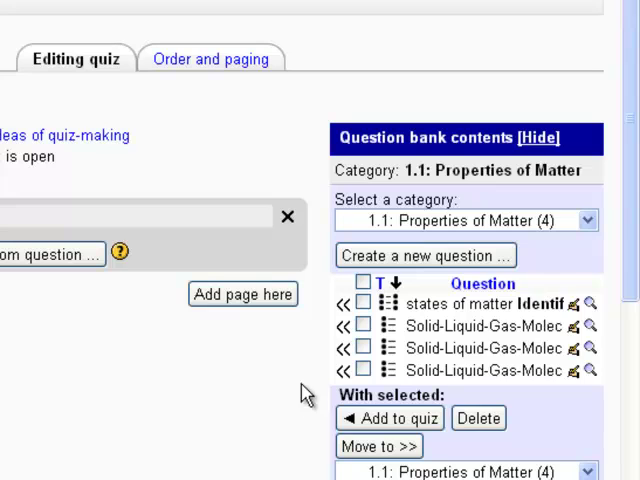
{"action": "scroll", "scroll_direction": "down", "scroll_amount": 3}
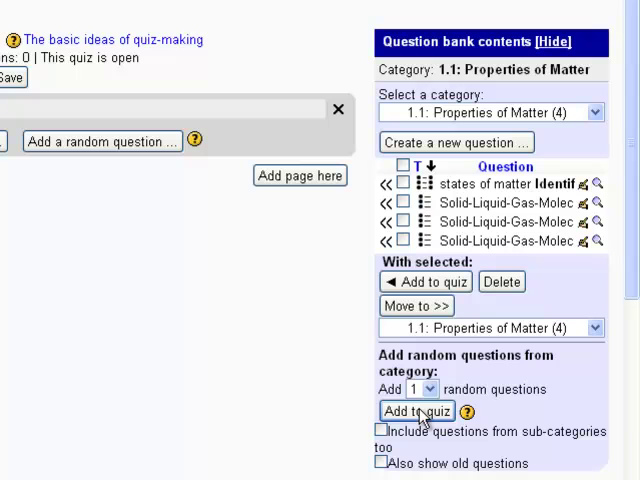
{"action": "left_click", "coordinate": [416, 411]}
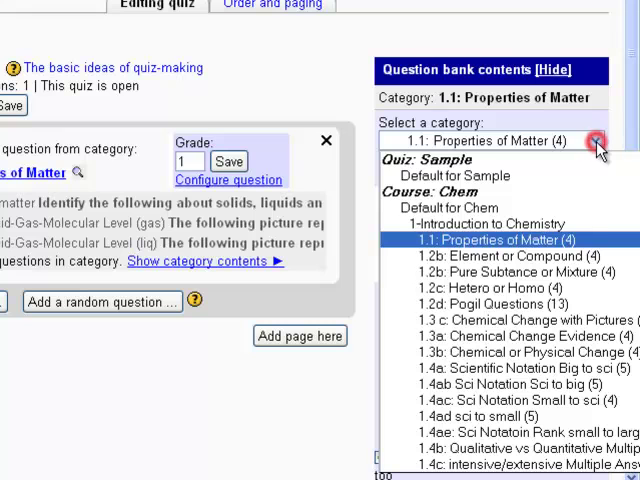
{"action": "mouse_move", "coordinate": [485, 223]}
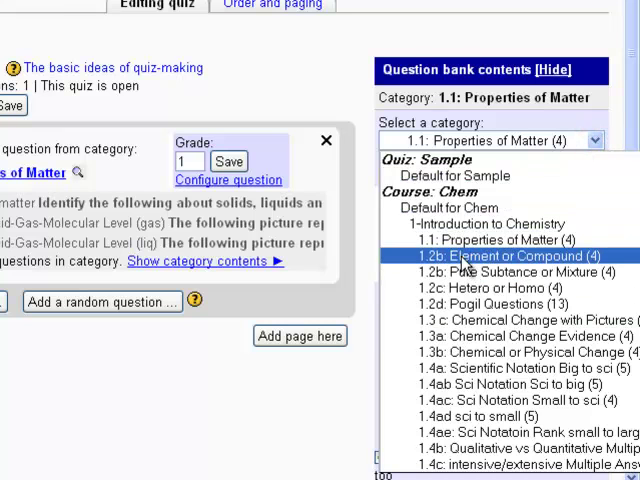
Add a random question from 1.2b: Element or Compound, including sub-categories.
{"action": "left_click", "coordinate": [514, 256]}
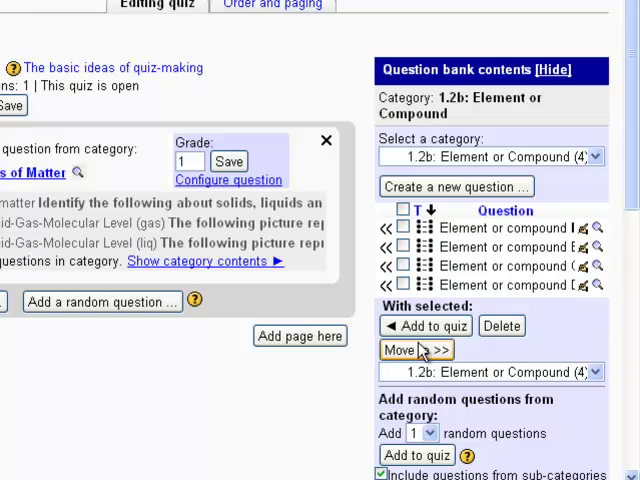
{"action": "scroll", "scroll_direction": "down", "scroll_amount": 3}
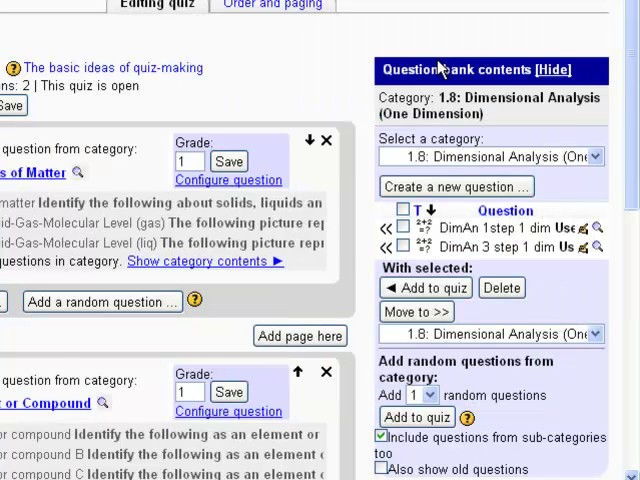
Add a random 1.8: Dimensional Analysis (One Dimension) question and review the three questions.
{"action": "scroll", "scroll_direction": "down", "scroll_amount": 3}
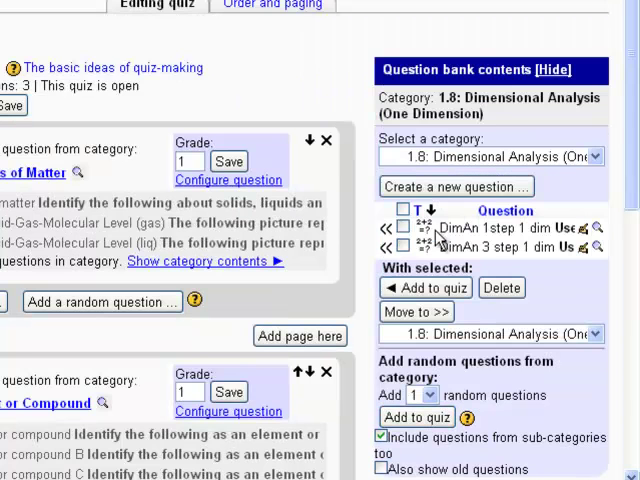
{"action": "scroll", "scroll_direction": "down", "scroll_amount": 3}
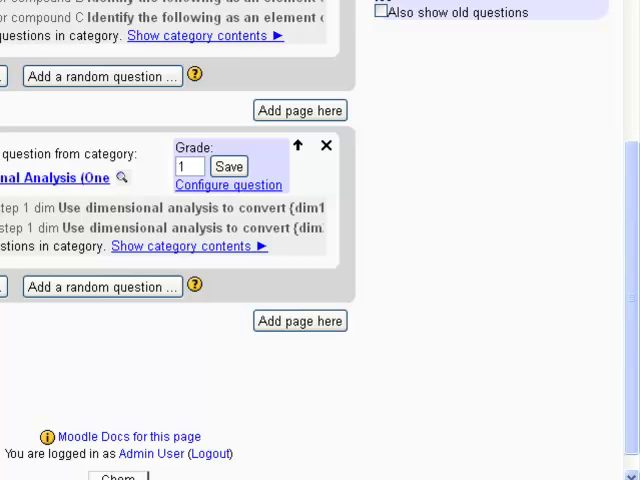
{"action": "mouse_move", "coordinate": [40, 225]}
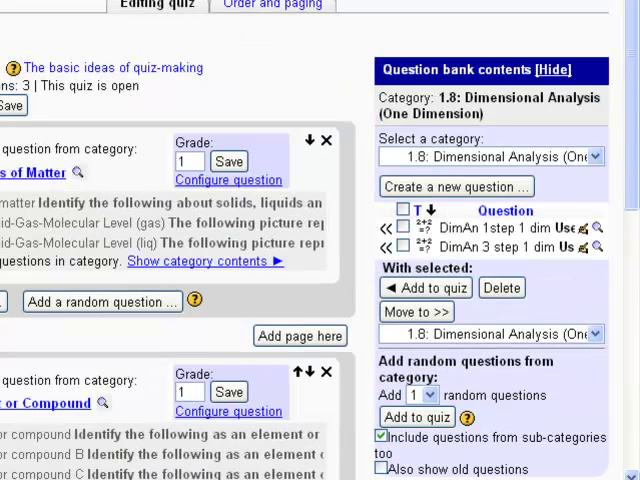
{"action": "scroll", "scroll_direction": "down", "scroll_amount": 3}
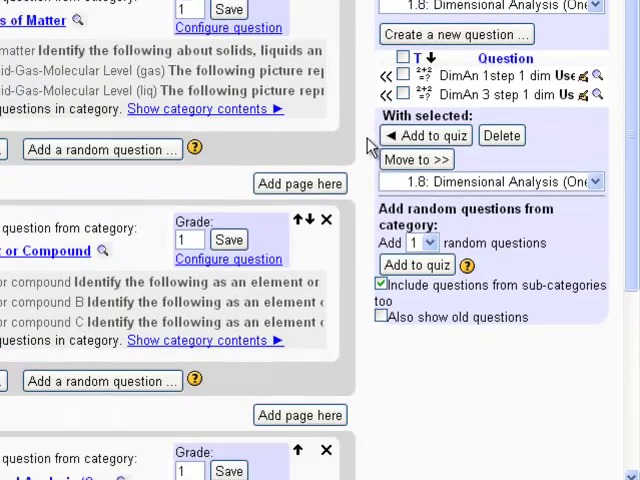
{"action": "scroll", "scroll_direction": "down", "scroll_amount": 3}
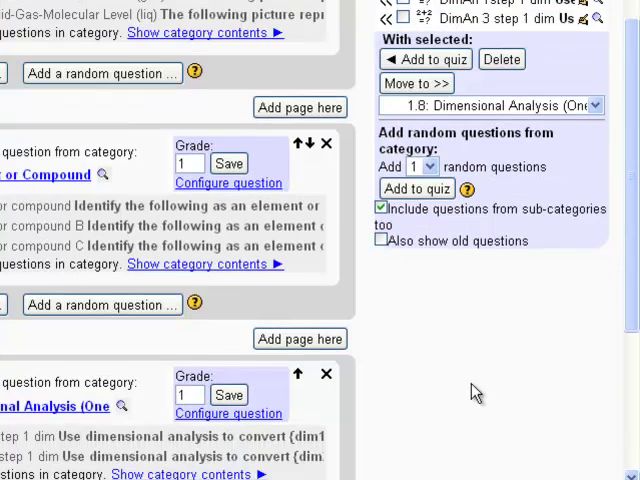
{"action": "scroll", "scroll_direction": "down", "scroll_amount": 3}
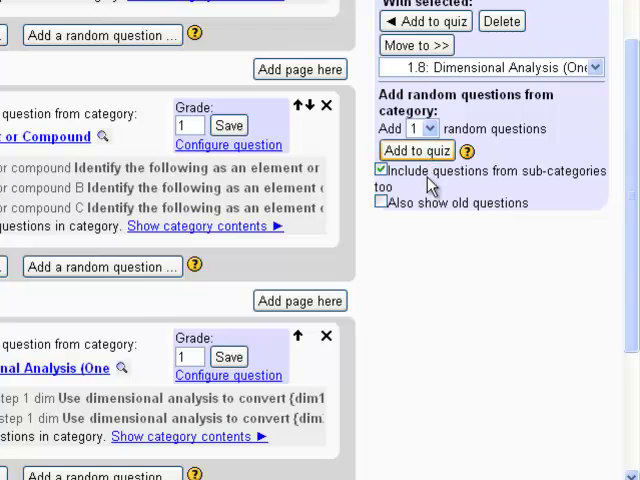
{"action": "scroll", "scroll_direction": "down", "scroll_amount": 3}
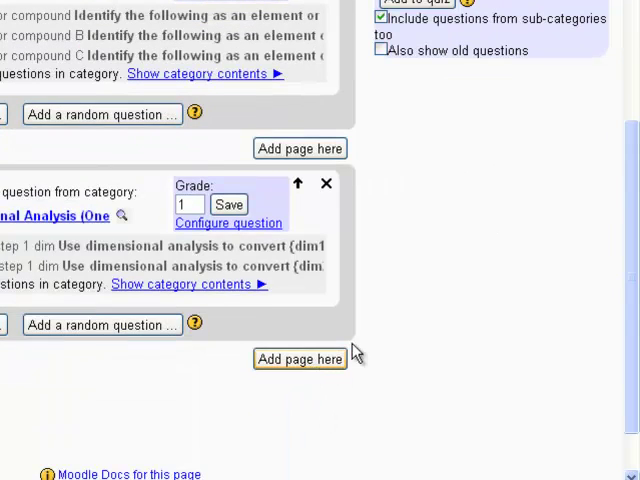